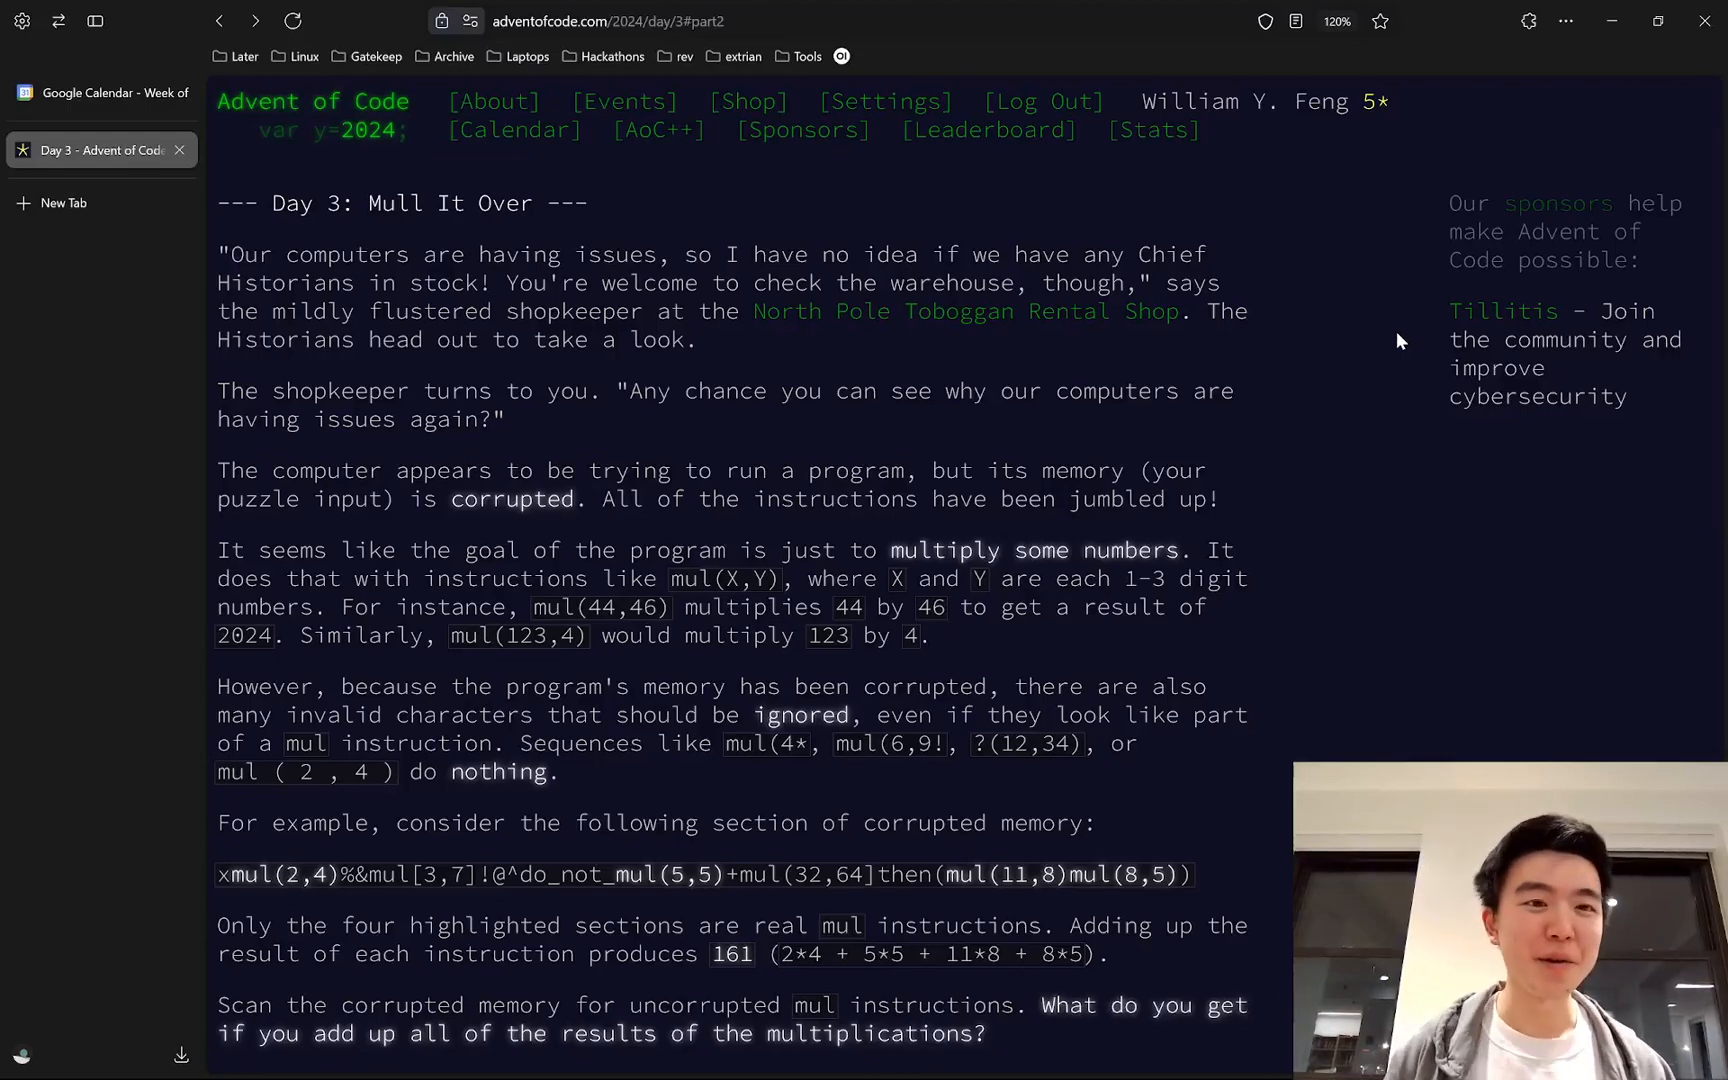
# Read the Day 3 puzzle down to Part Two, then return to day_03_p2.py in VS Code.
pyautogui.press('alt+tab')
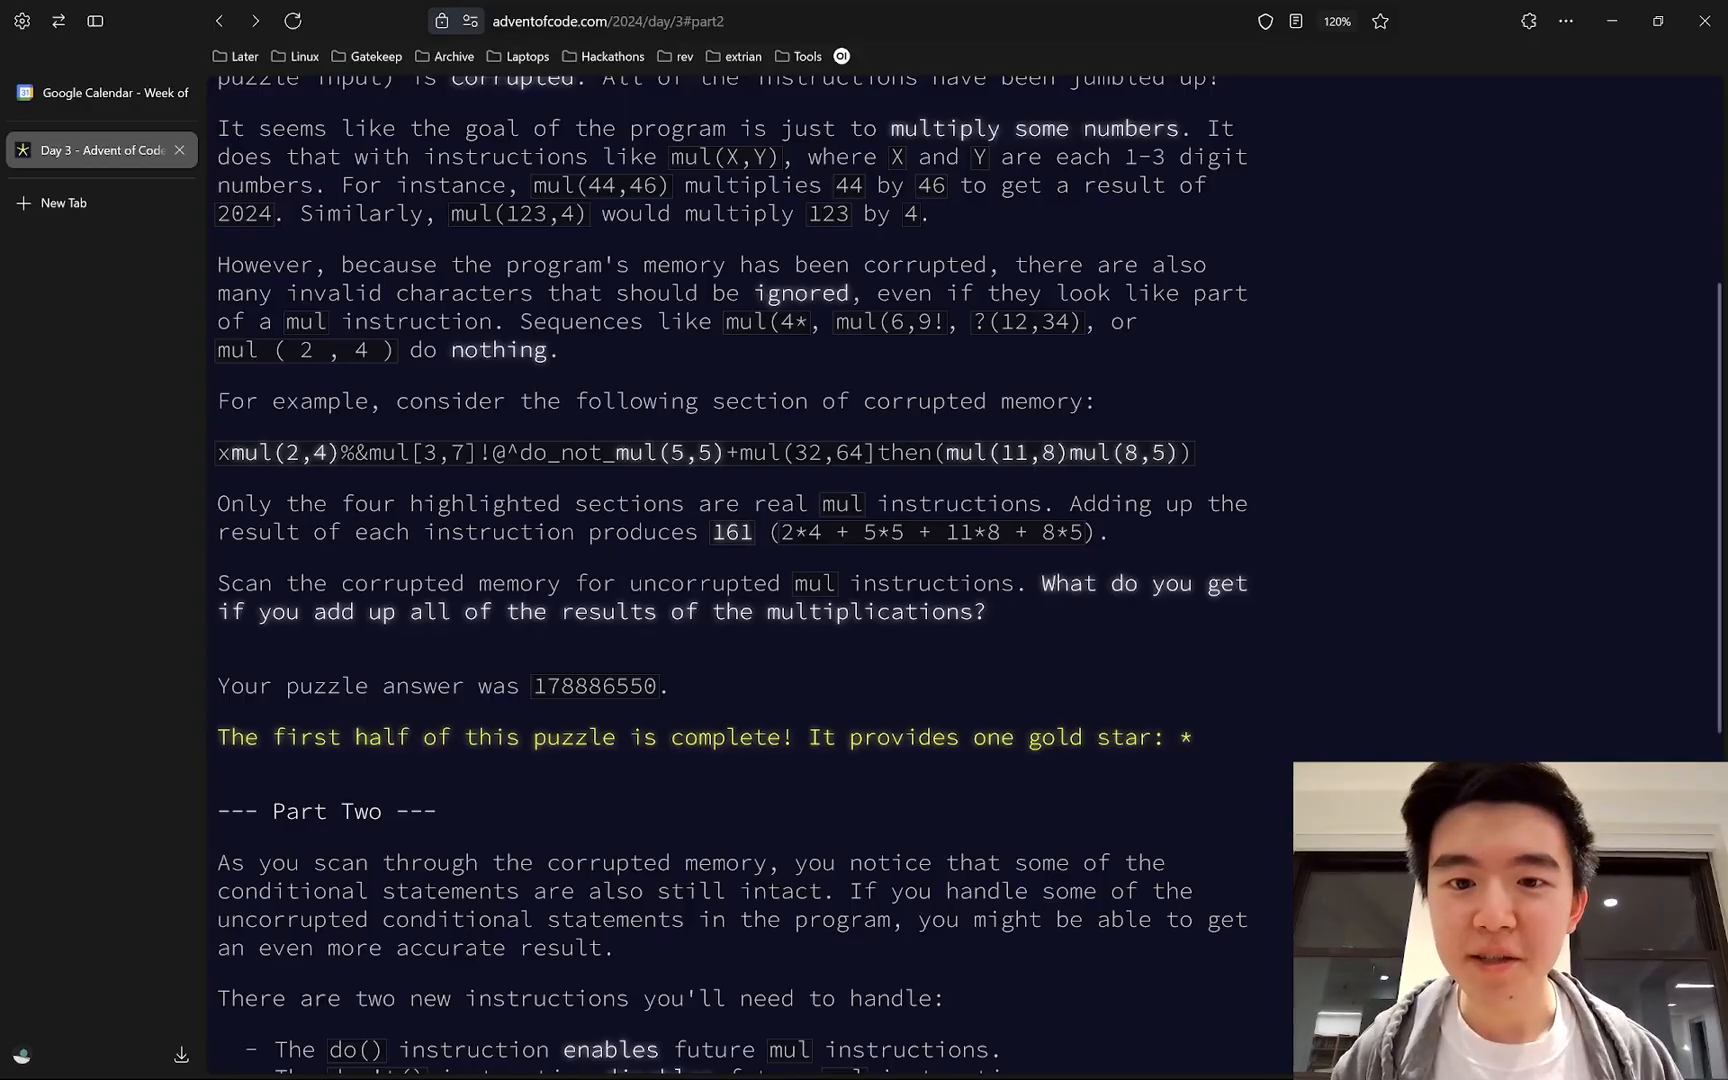
pyautogui.press('alt+tab')
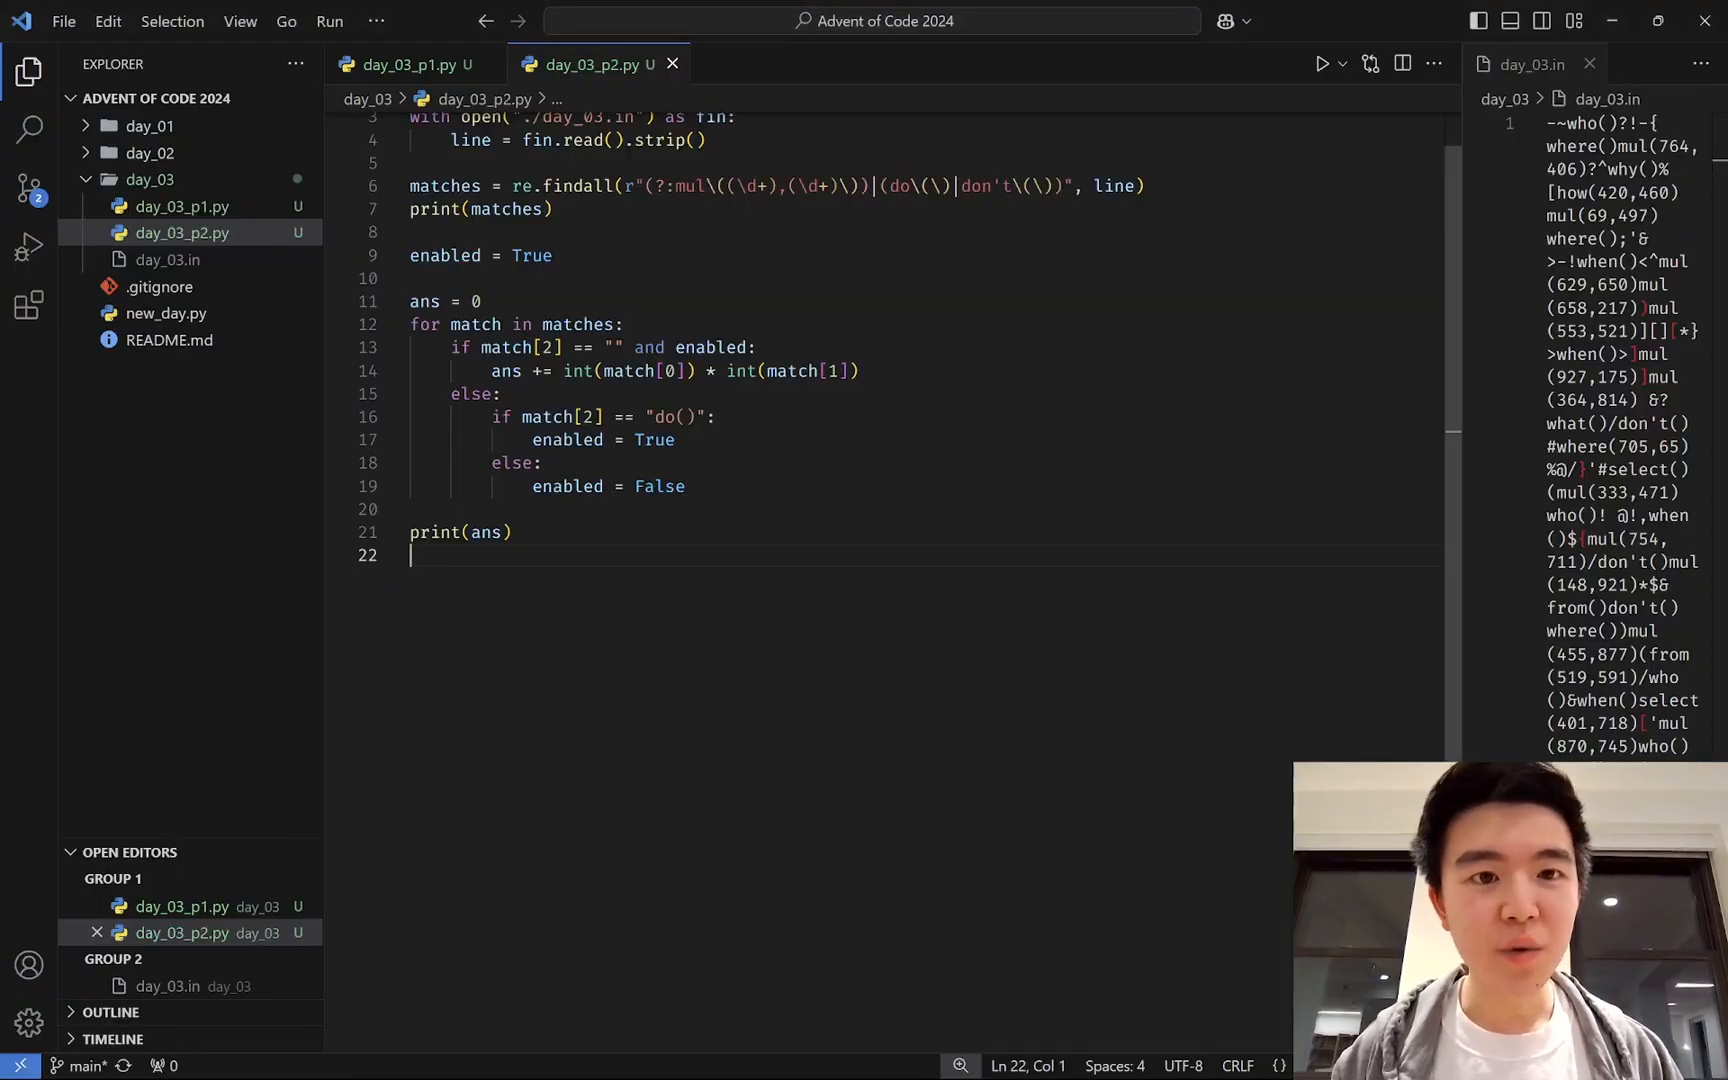
# Review day_03_p1.py's findall regex and the line printing its mul matches.
pyautogui.click(404, 64)
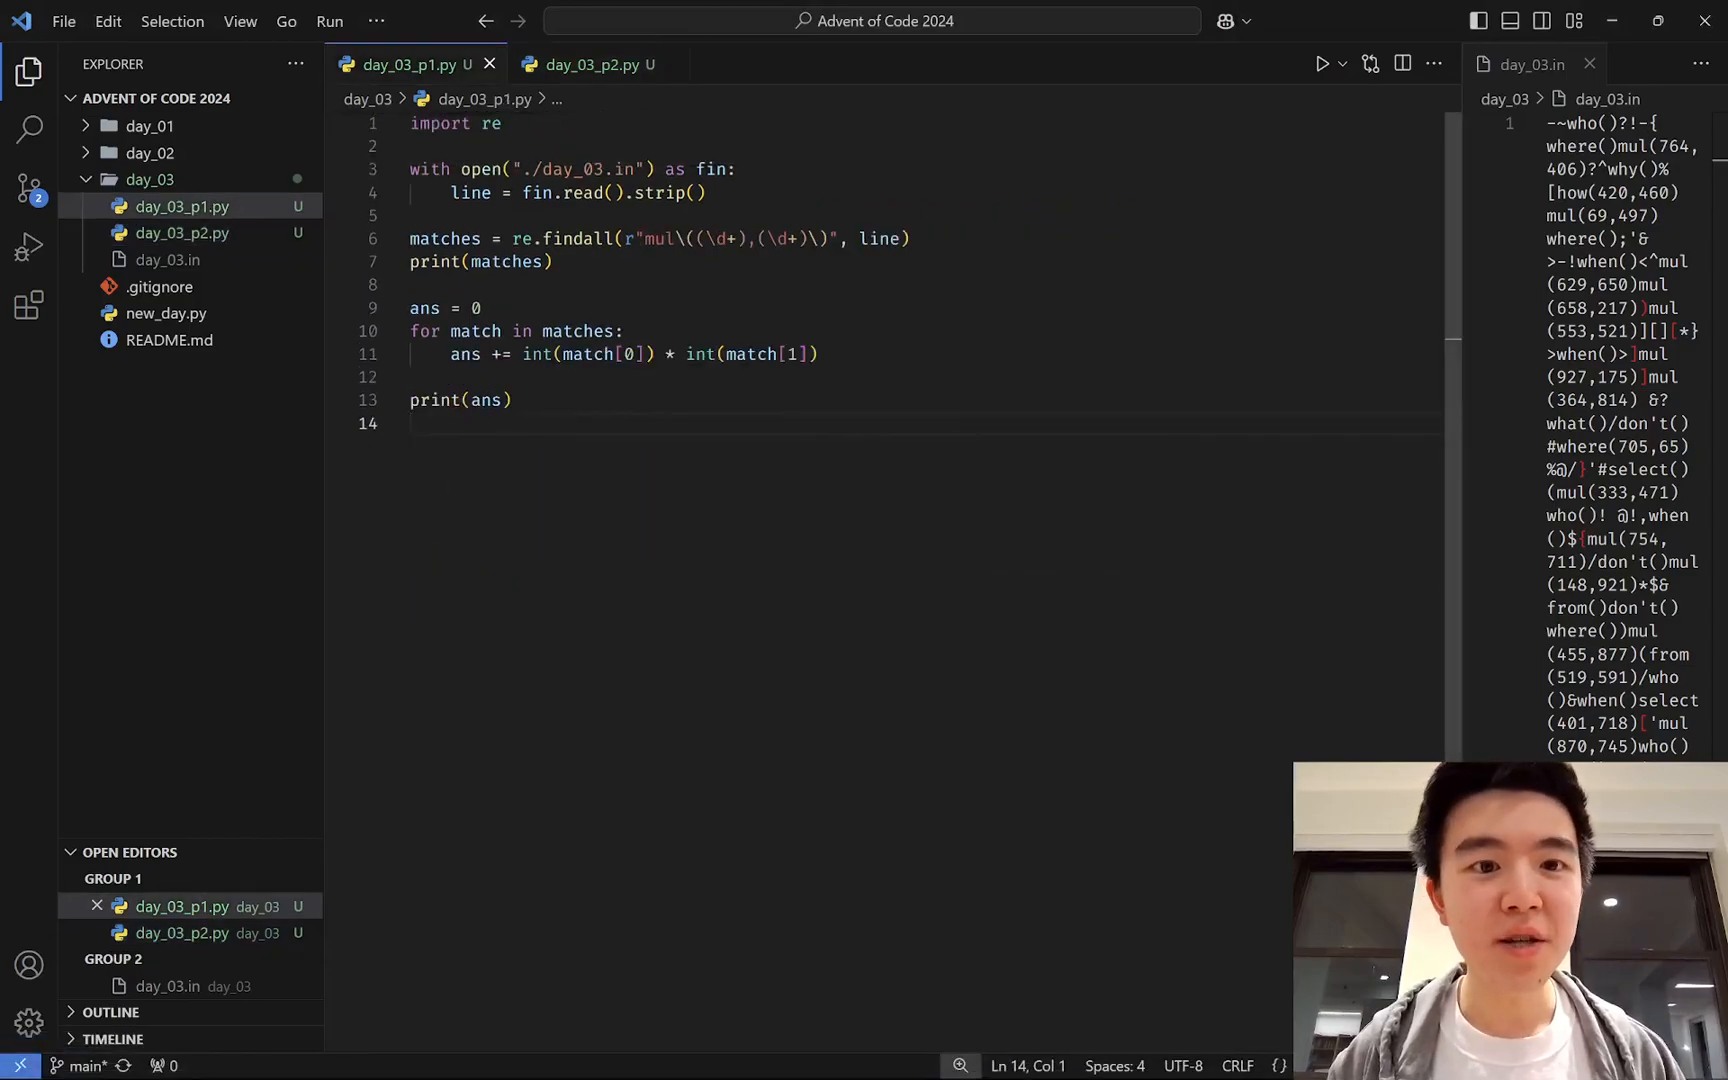
pyautogui.click(551, 261)
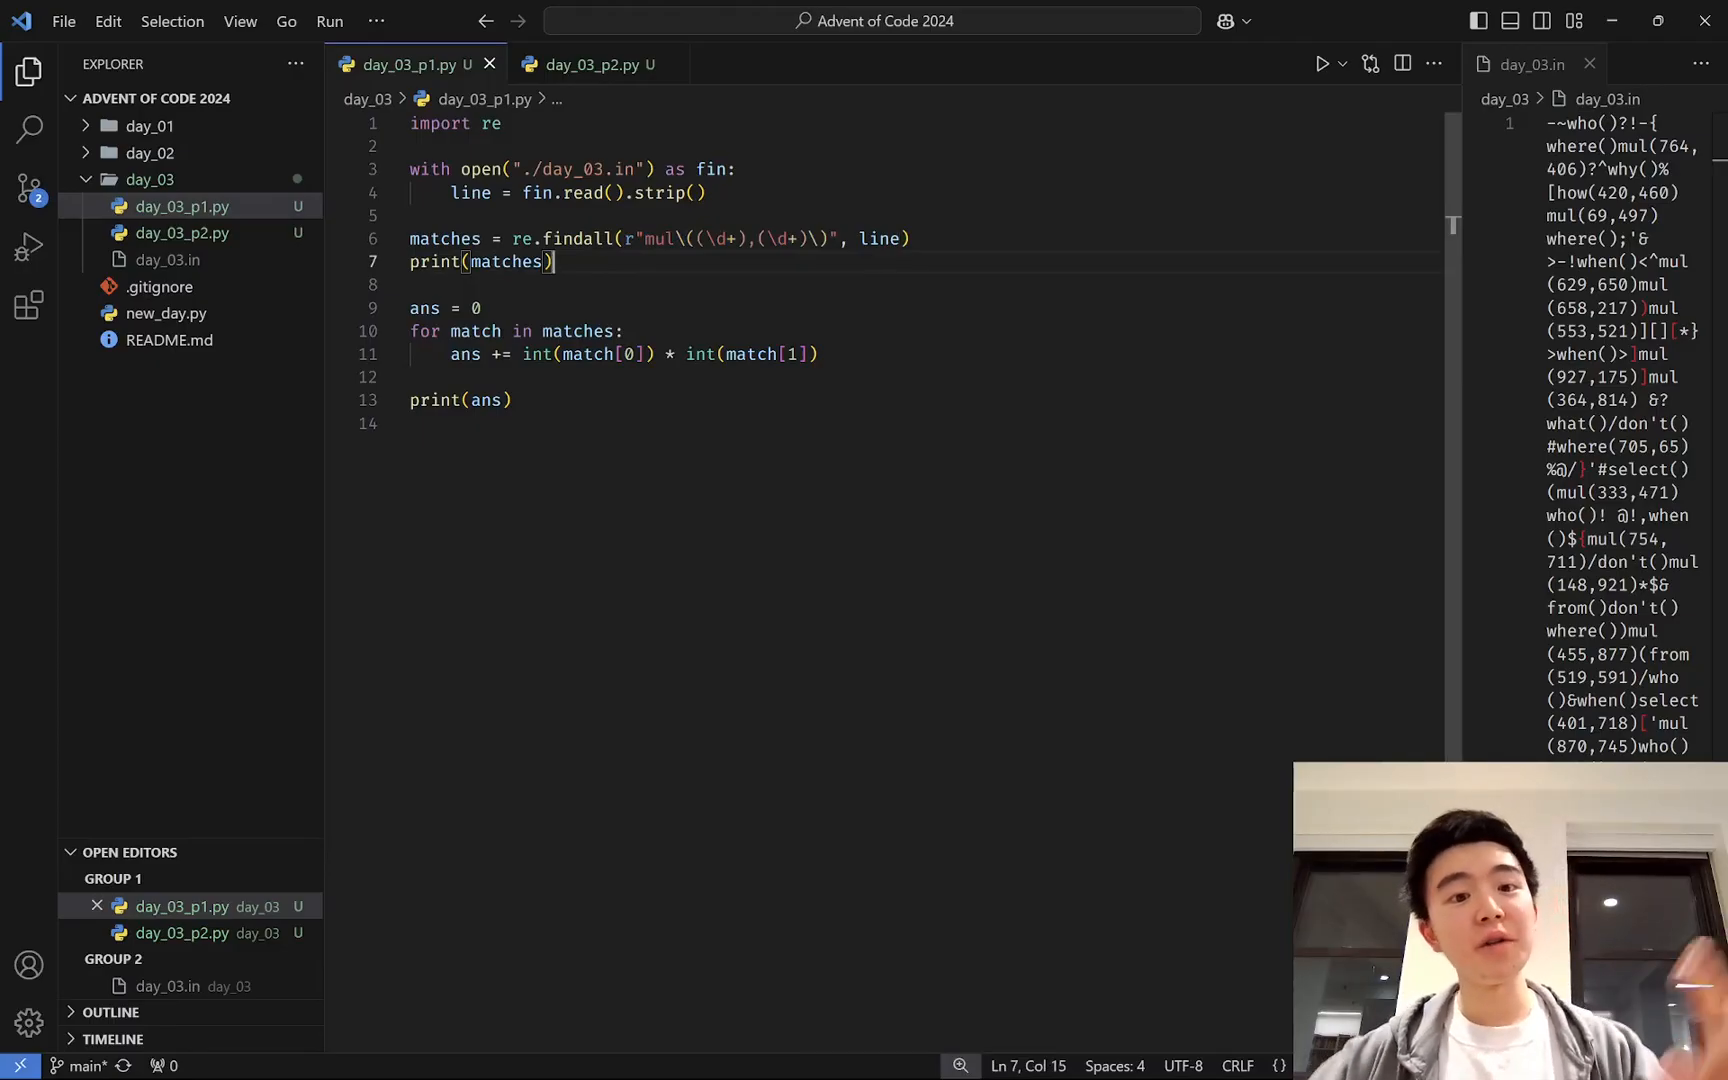
pyautogui.click(417, 377)
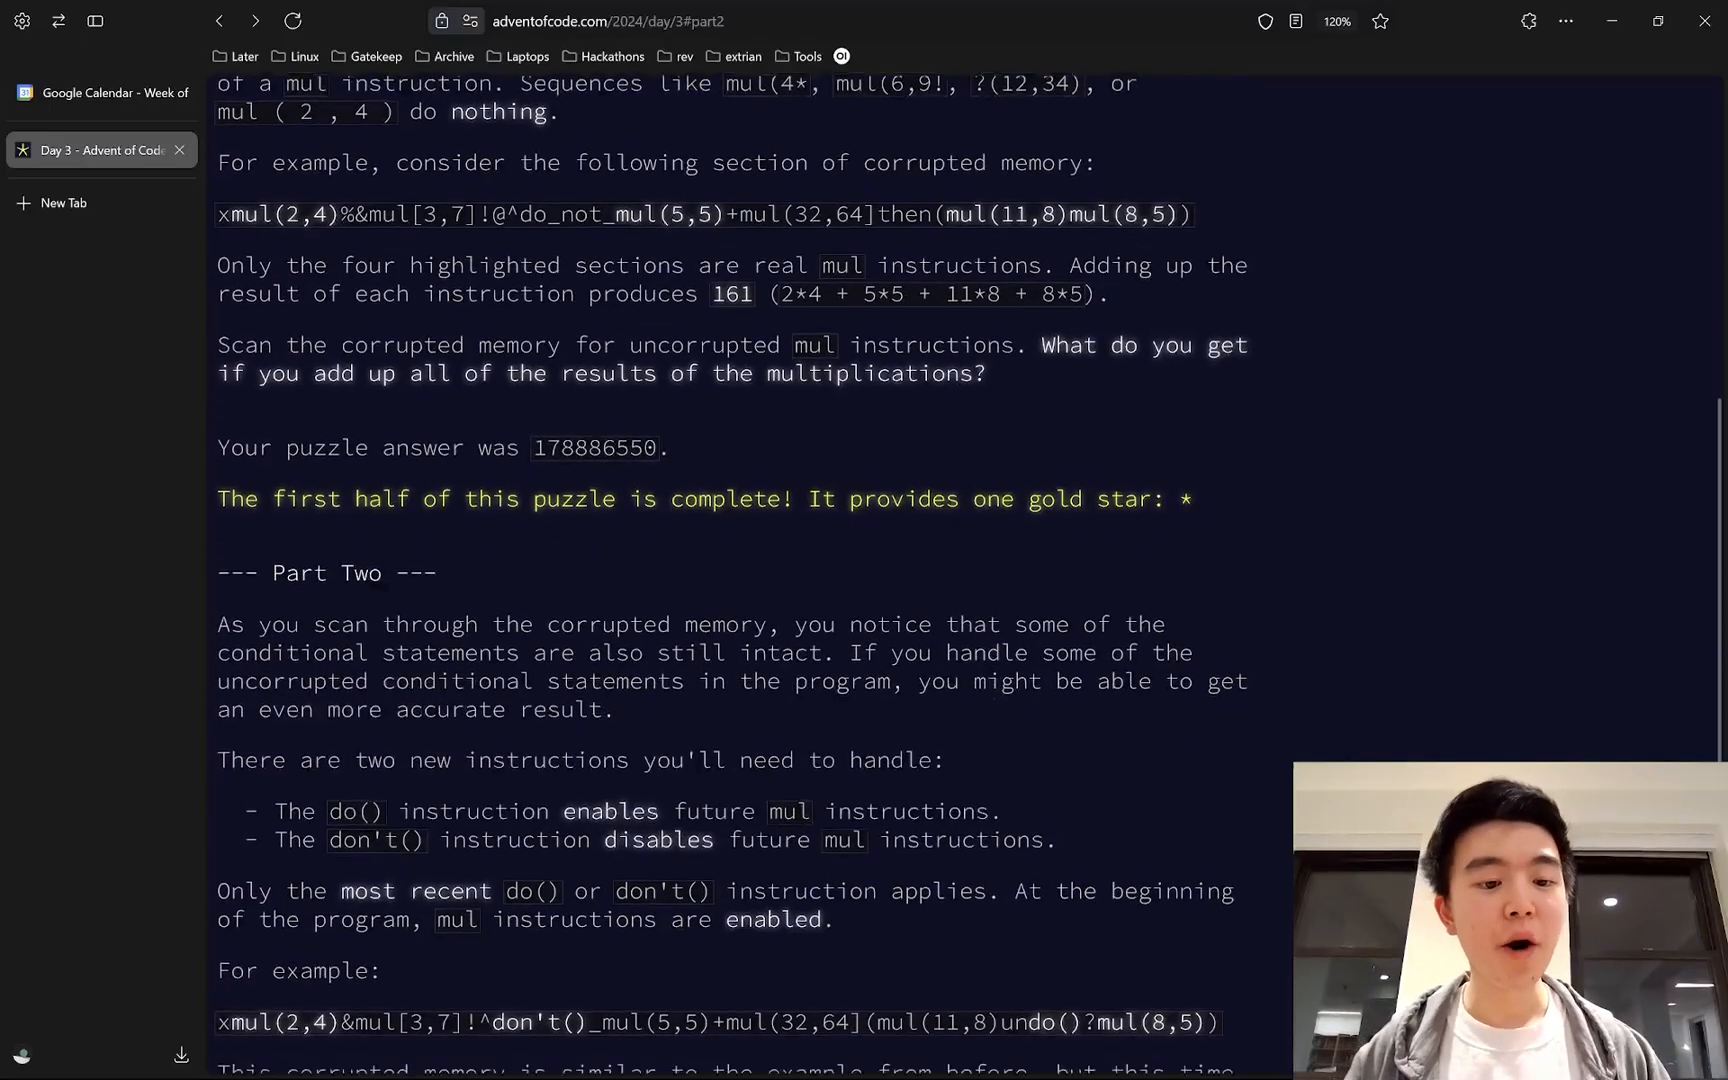
# Scroll the puzzle page to Part Two's do() and don't() rules.
pyautogui.scroll(-3)
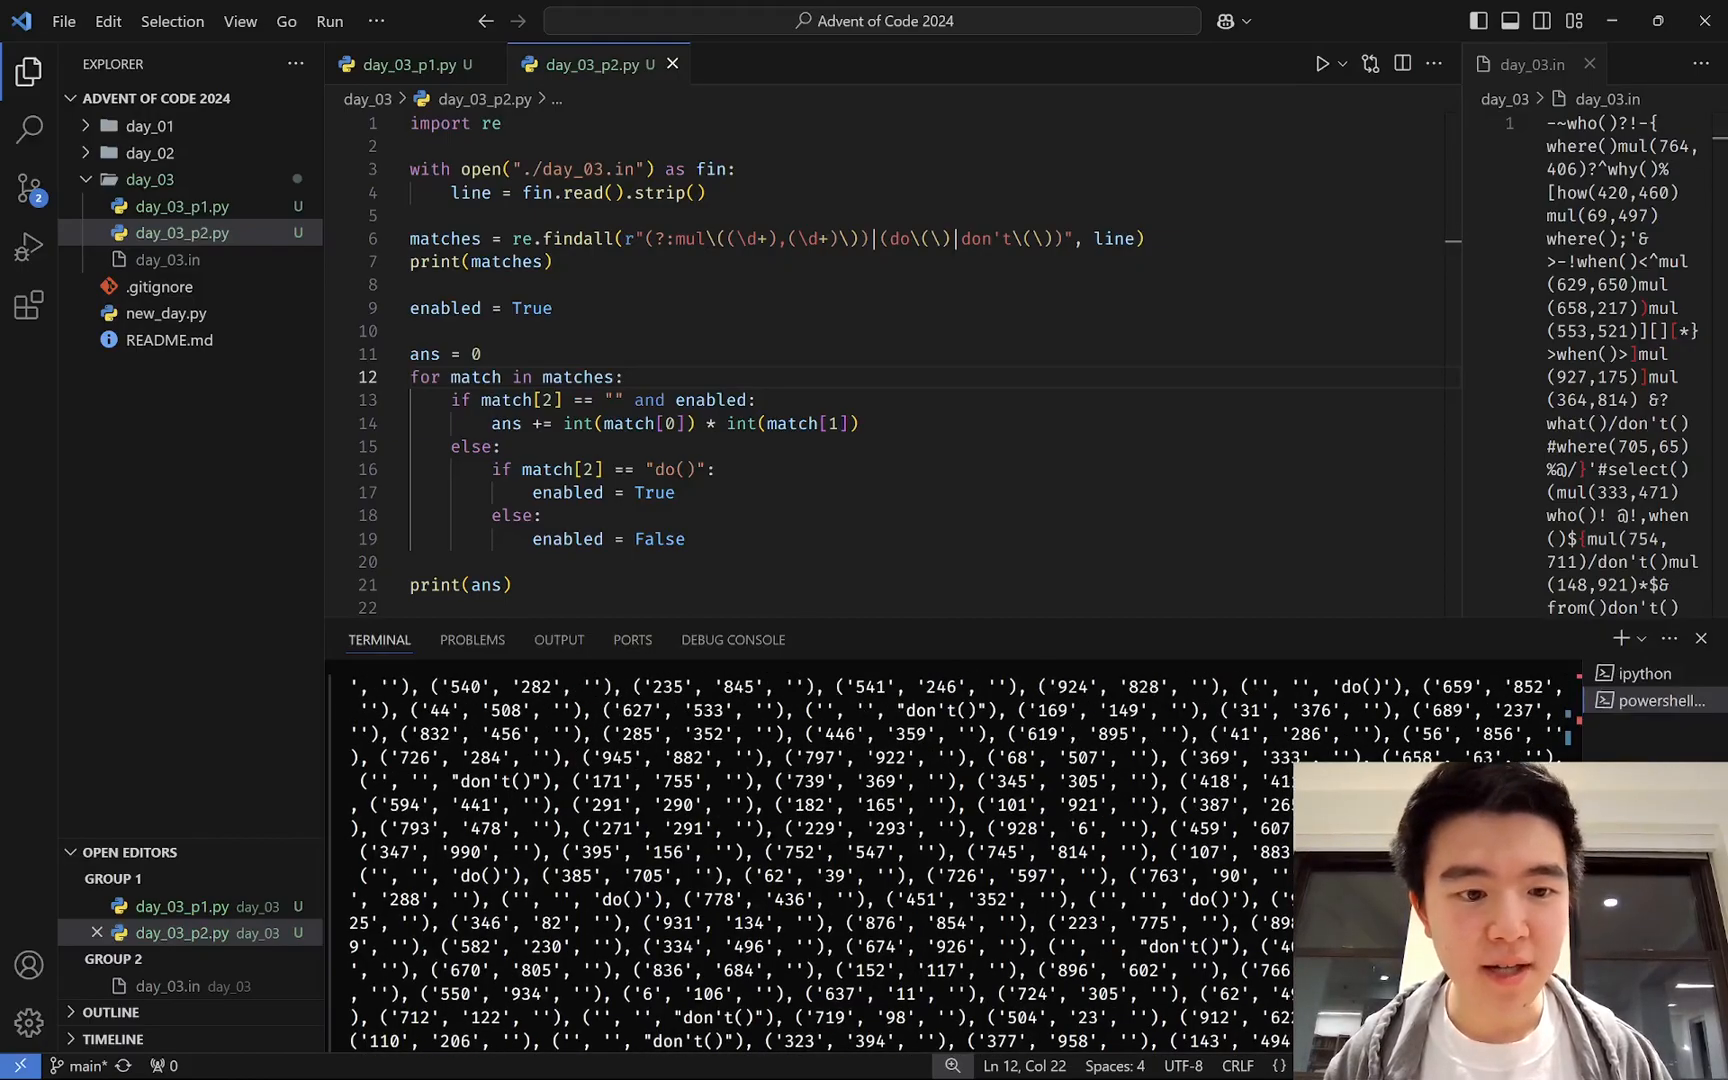
# Highlight 'matches' in day_03_p2.py's for loop after reviewing the printed do()/don't() matches.
pyautogui.doubleClick(457, 733)
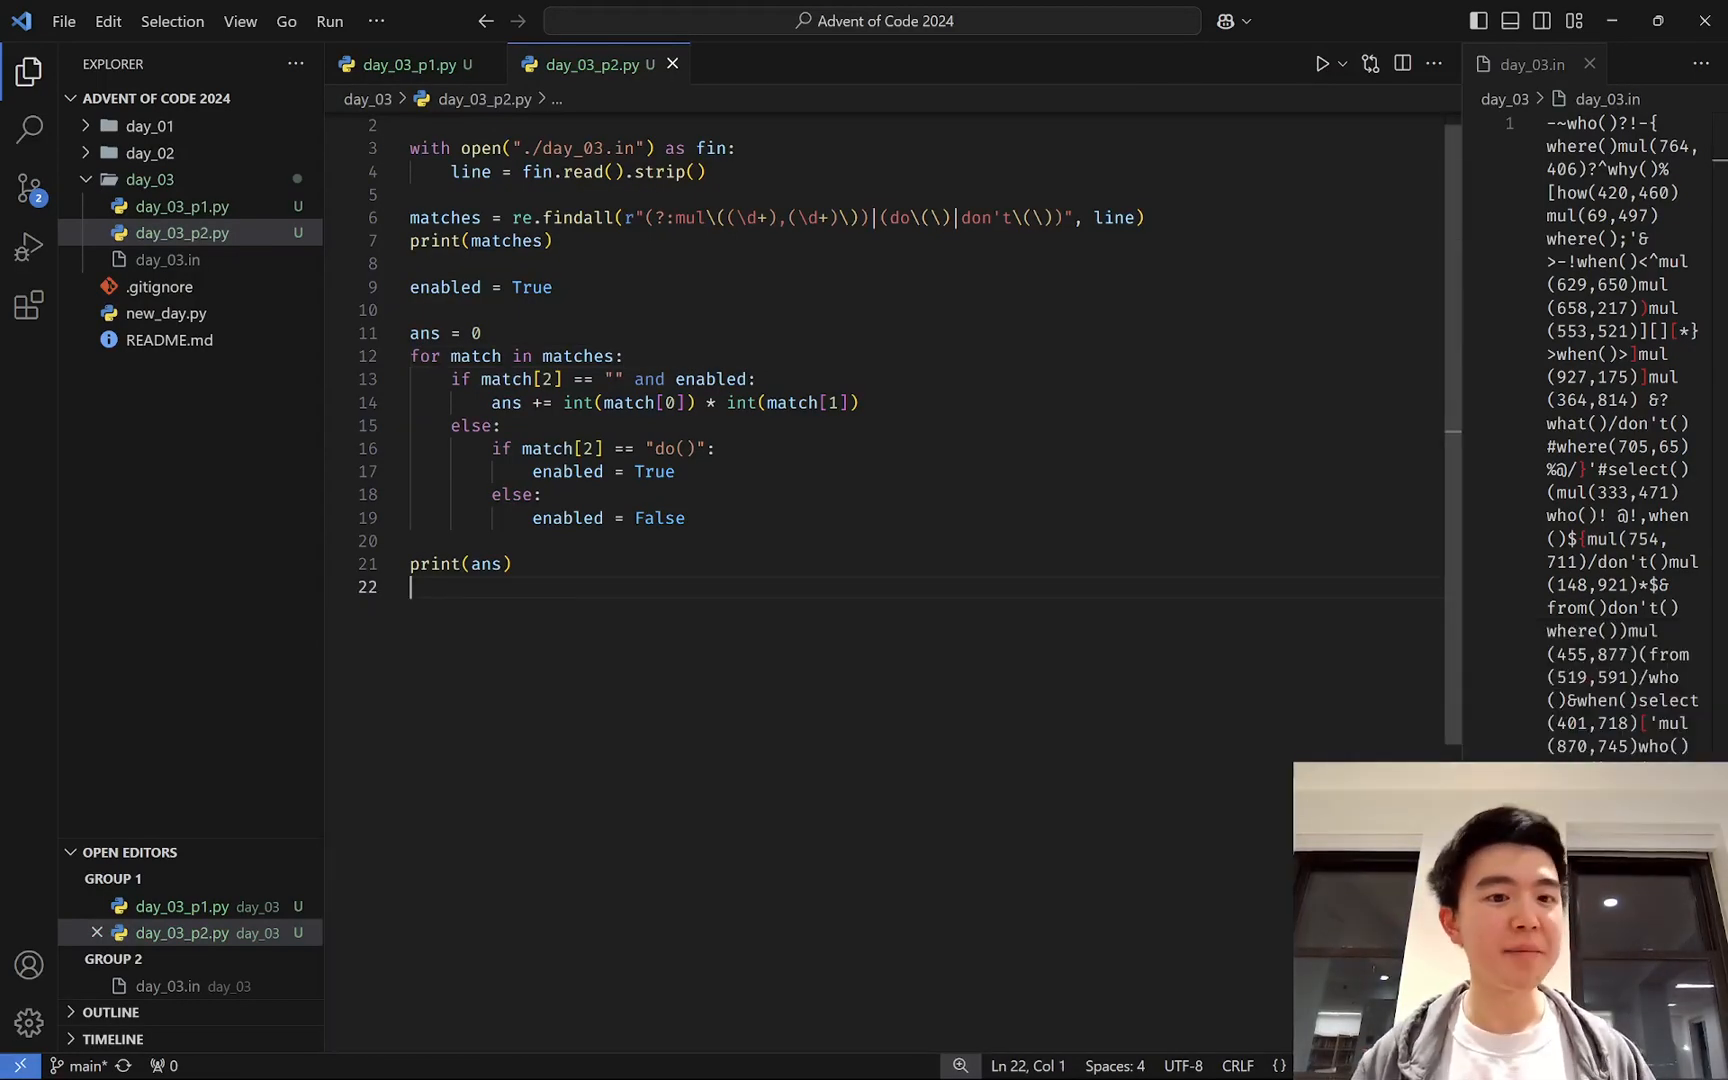
pyautogui.click(857, 402)
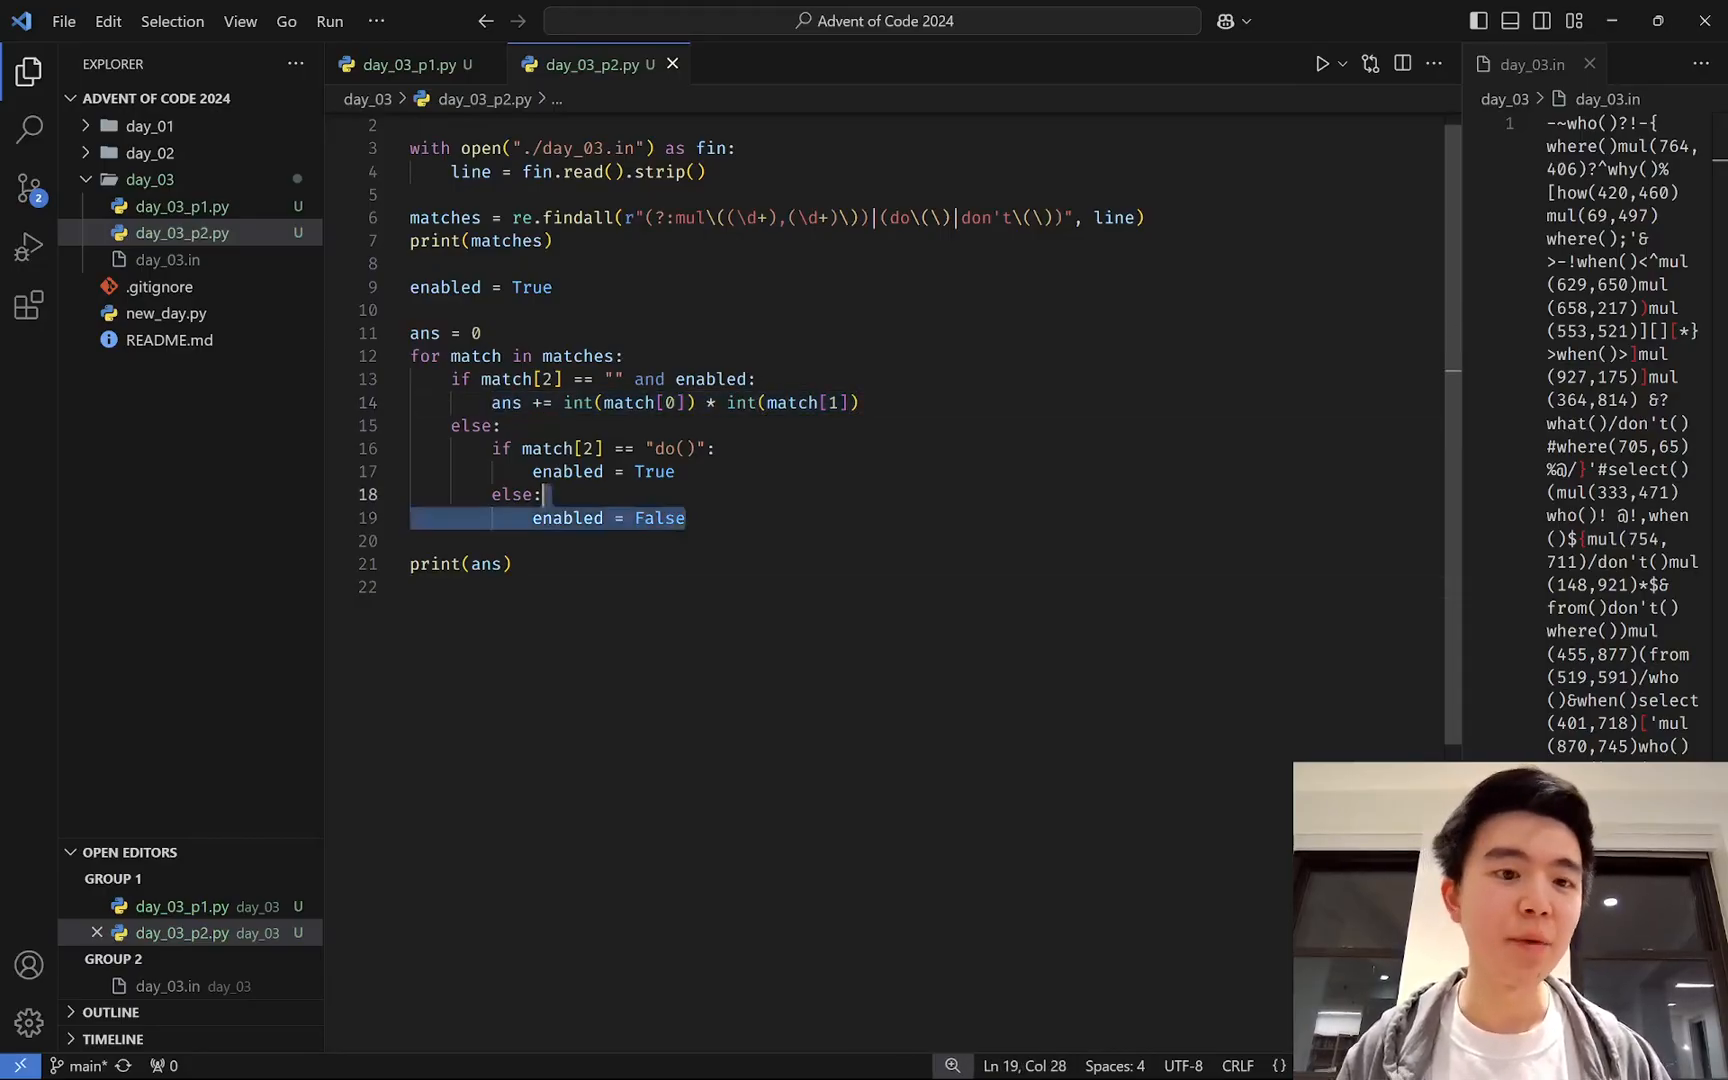
pyautogui.click(661, 518)
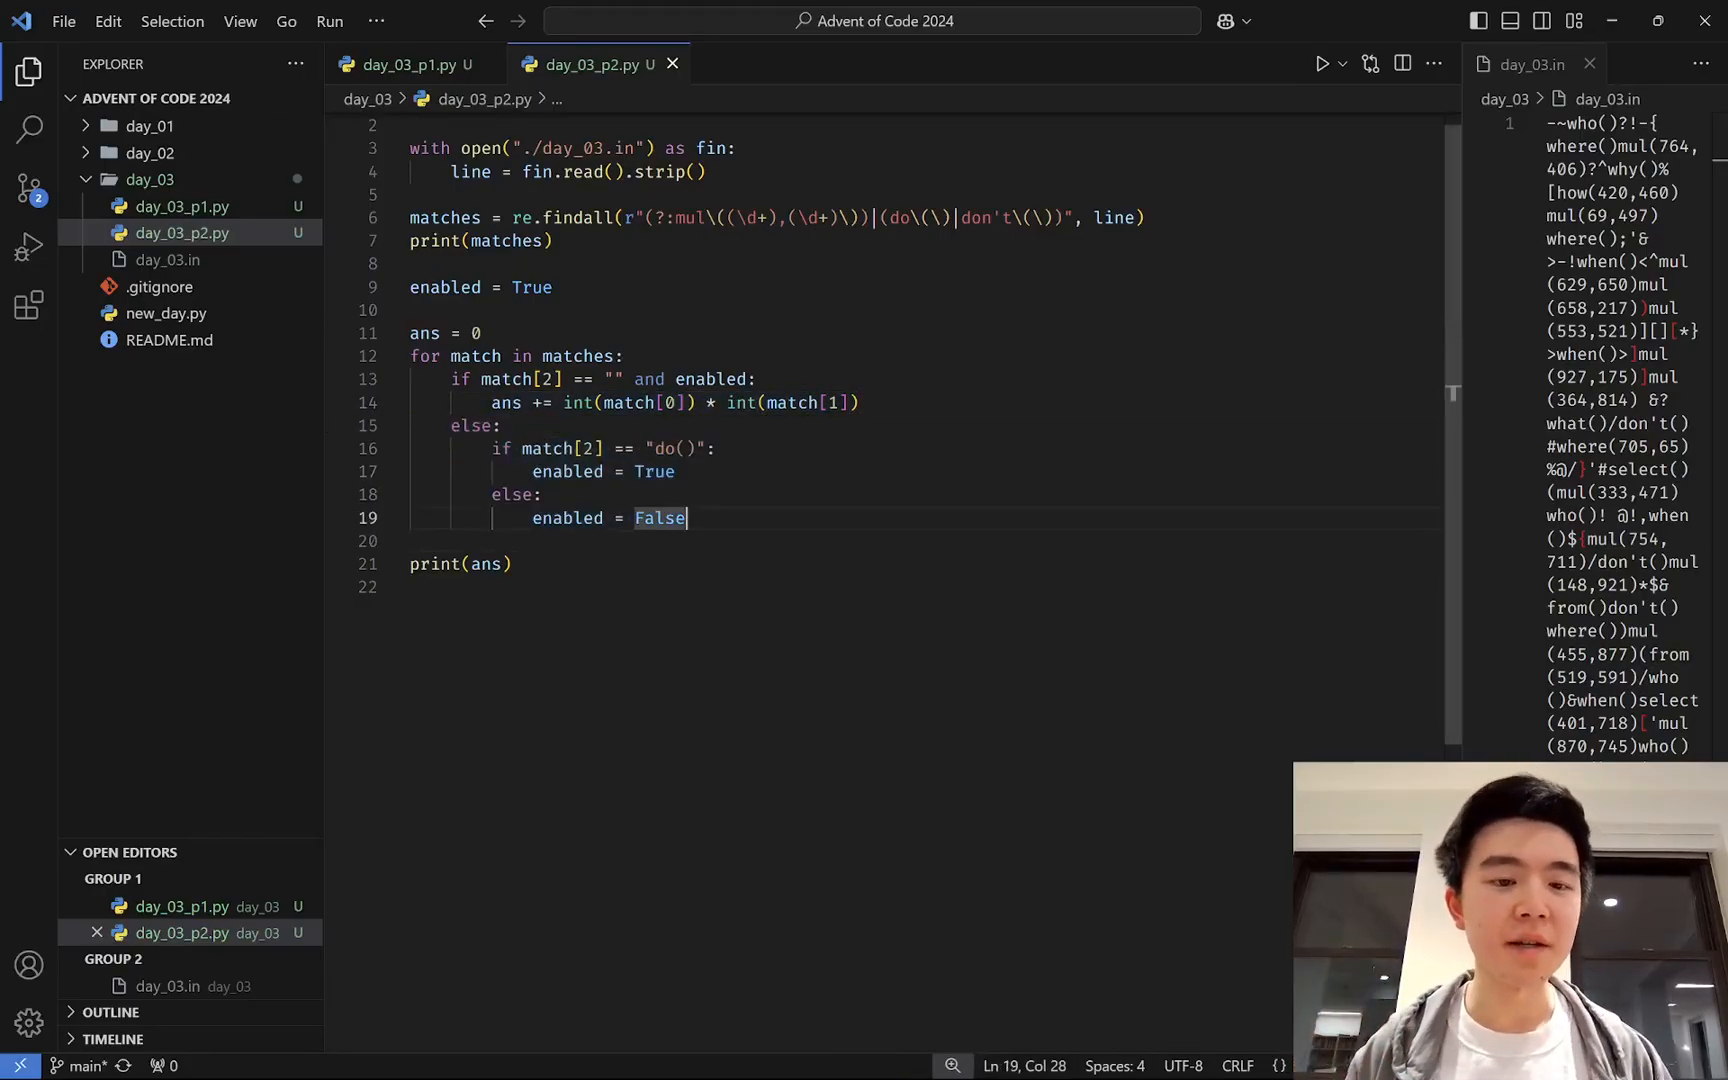